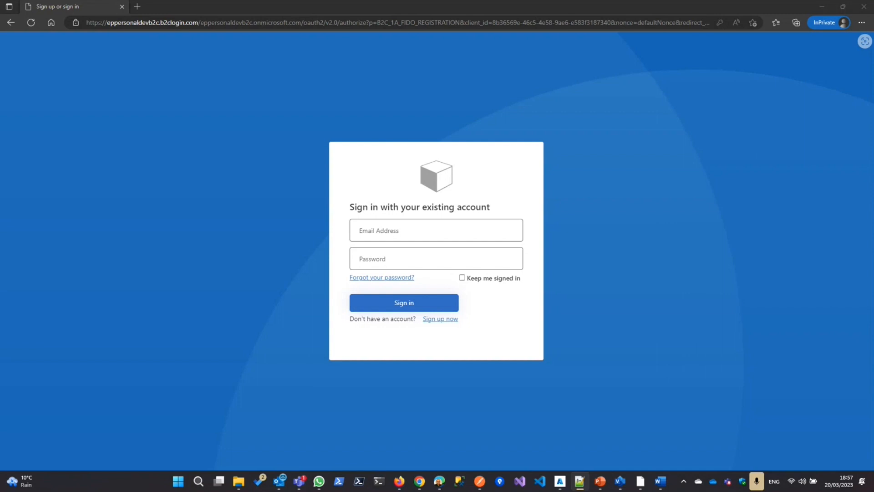
Step: Select the Email Address field to begin entering the account credentials
click(436, 230)
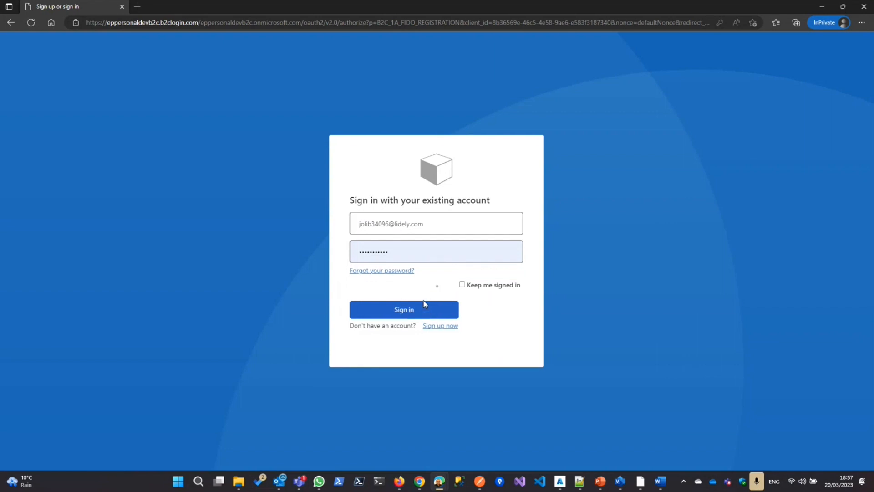
Step: Sign in and continue with Platform authenticator, no attestation, preferred verification options
click(403, 310)
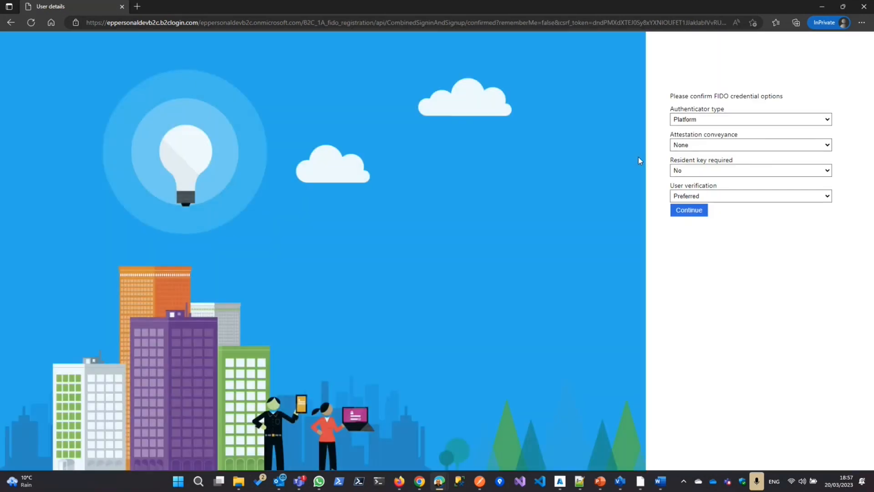
mouse_move(483, 149)
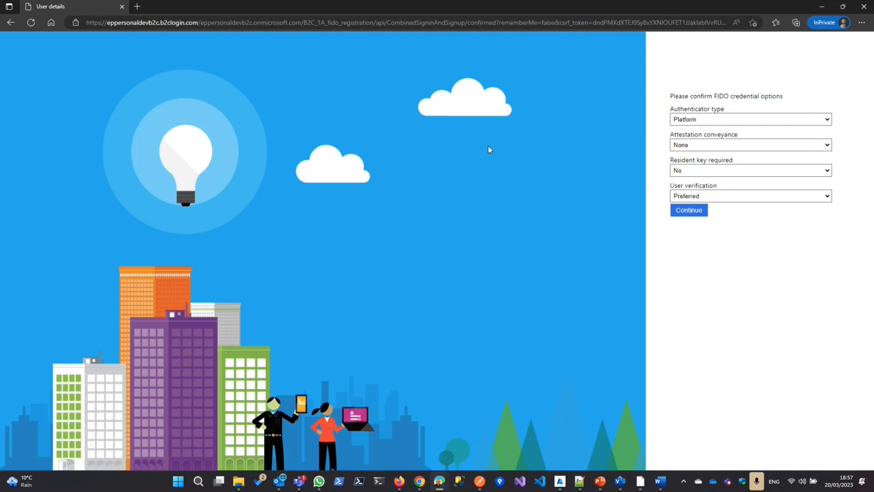
mouse_move(723, 119)
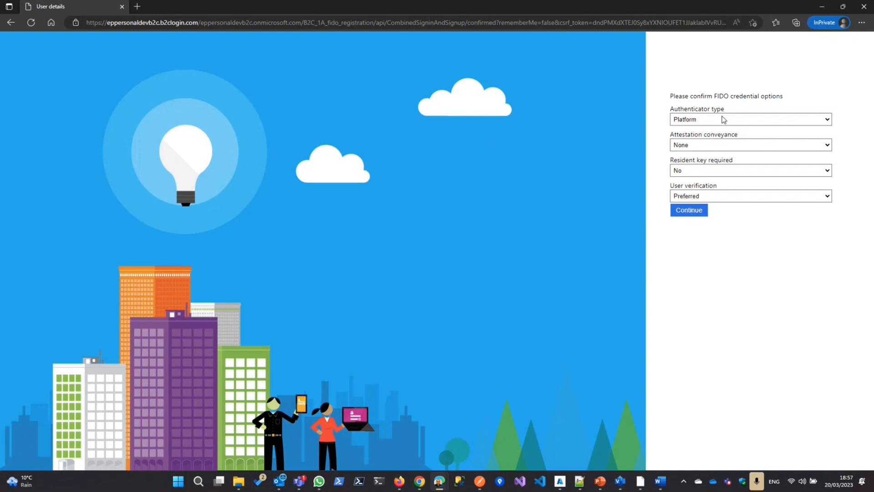
mouse_move(724, 109)
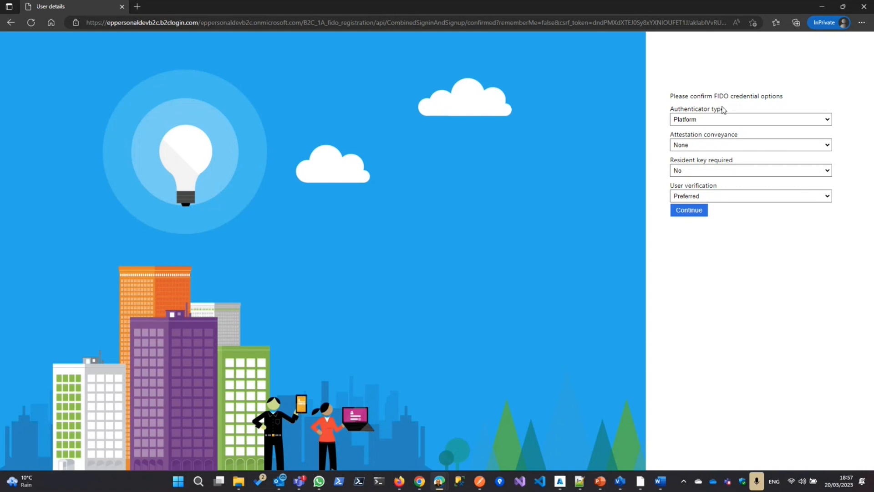
mouse_move(725, 122)
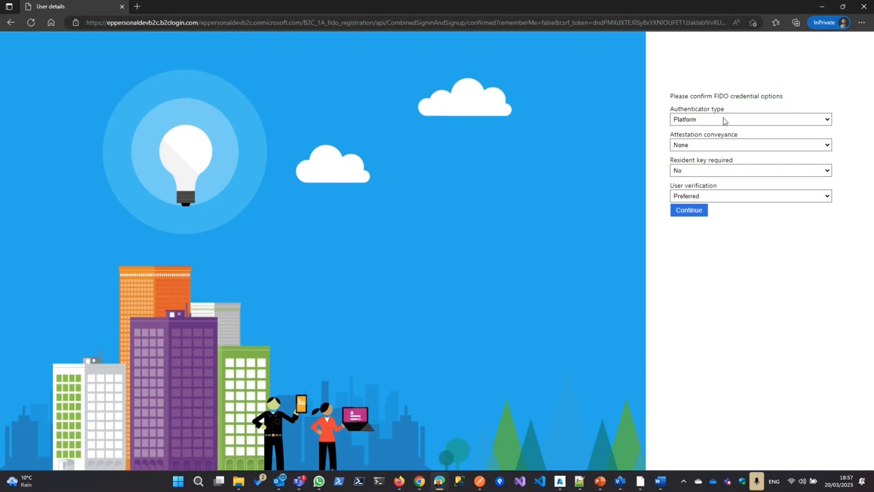
mouse_move(727, 112)
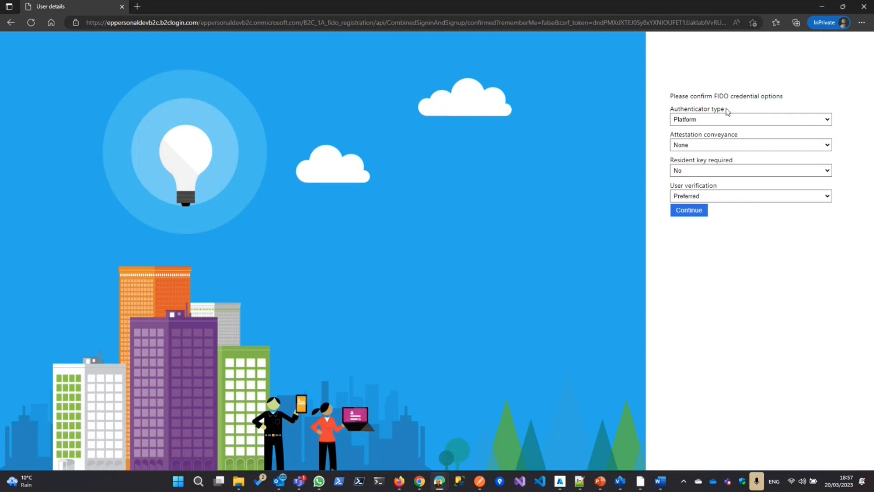
mouse_move(737, 111)
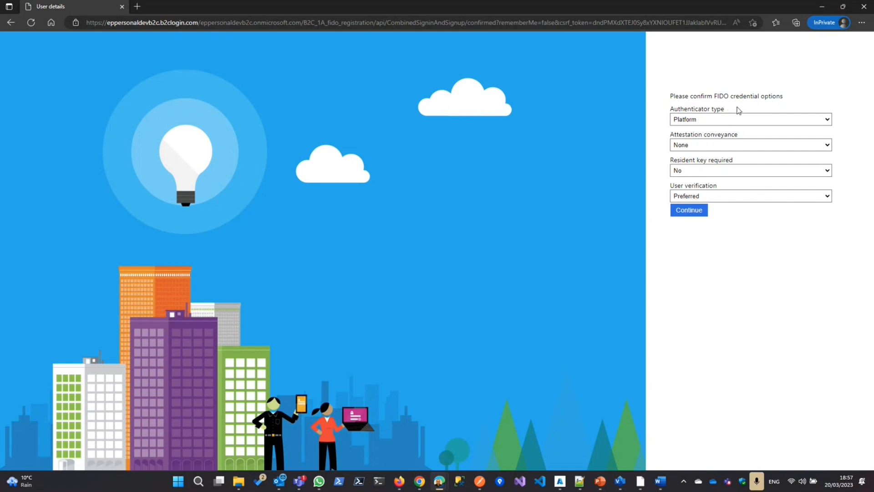
mouse_move(750, 121)
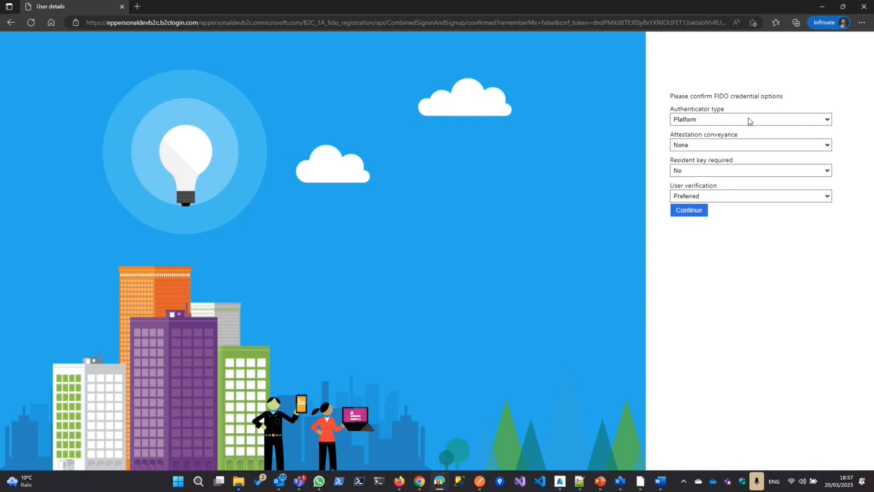
click(750, 119)
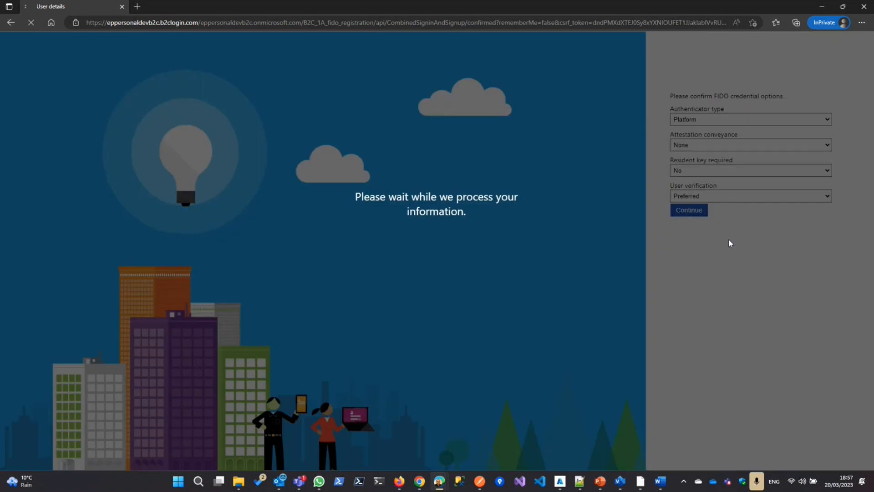
Step: Let processing finish until the FIDO enrollment page loads
click(688, 210)
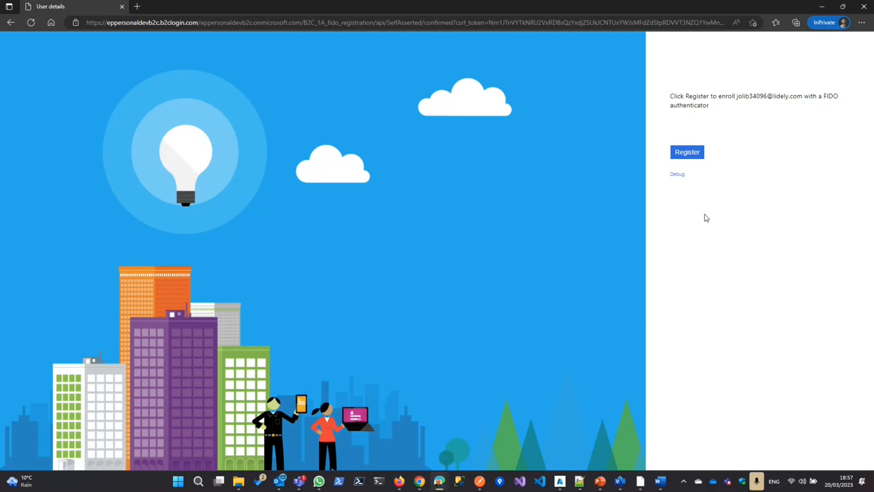
mouse_move(706, 209)
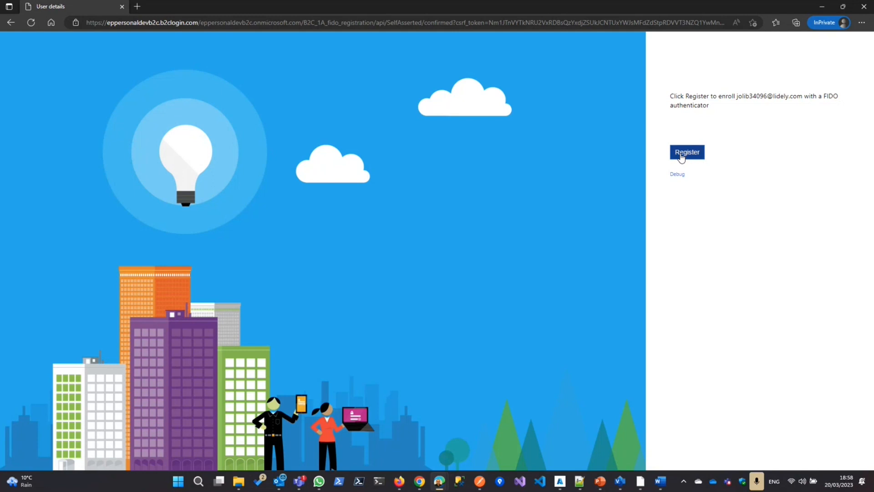
Step: Register Windows Hello, confirm device setup, and retry after the unrecognised fingerprint
click(687, 152)
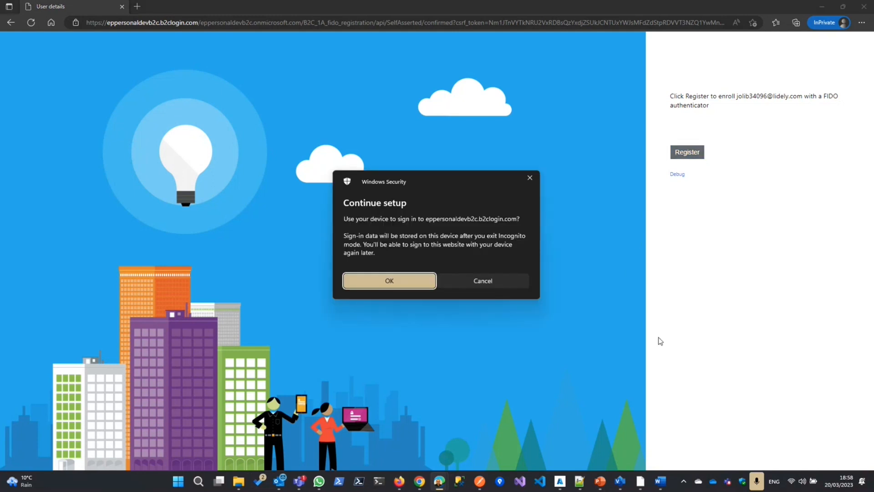
mouse_move(662, 338)
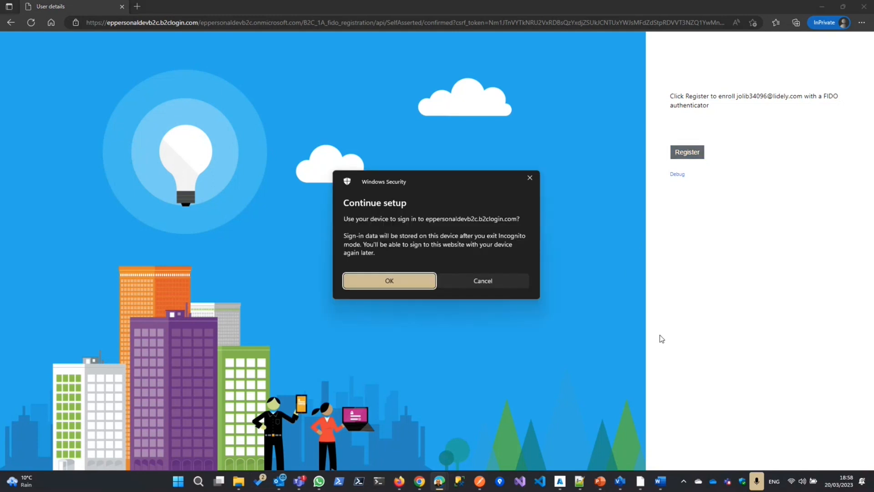
mouse_move(593, 337)
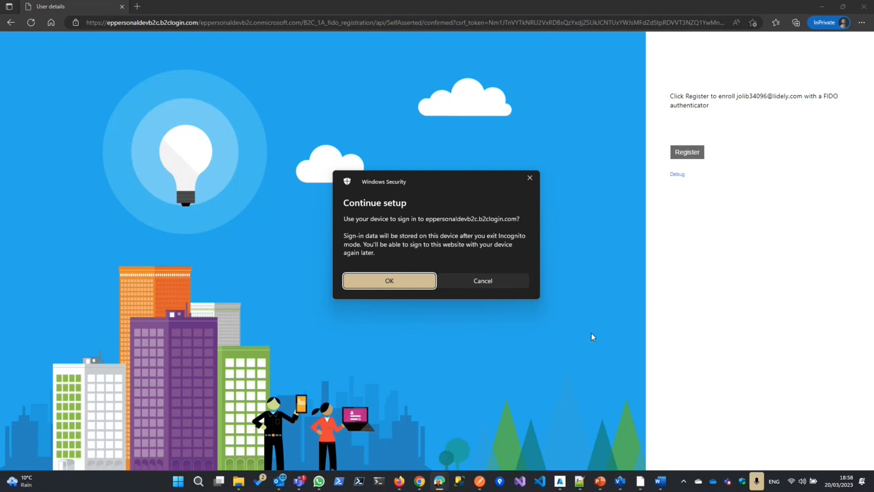
click(389, 280)
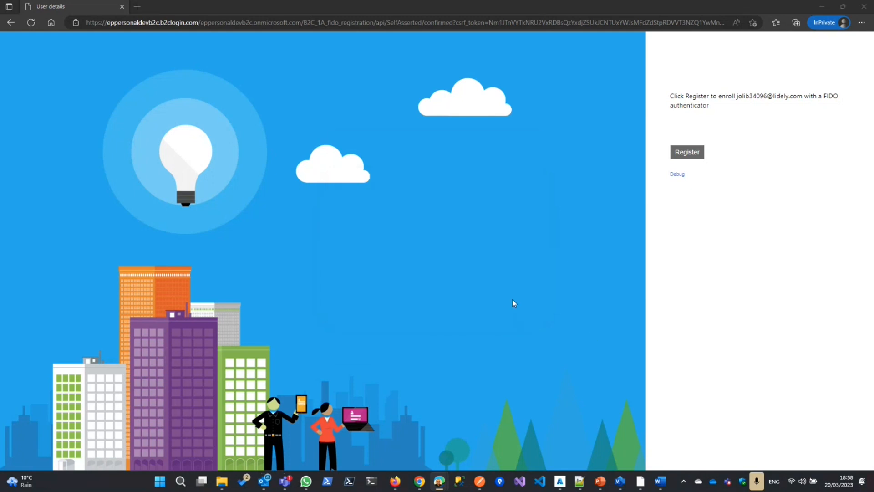
click(687, 152)
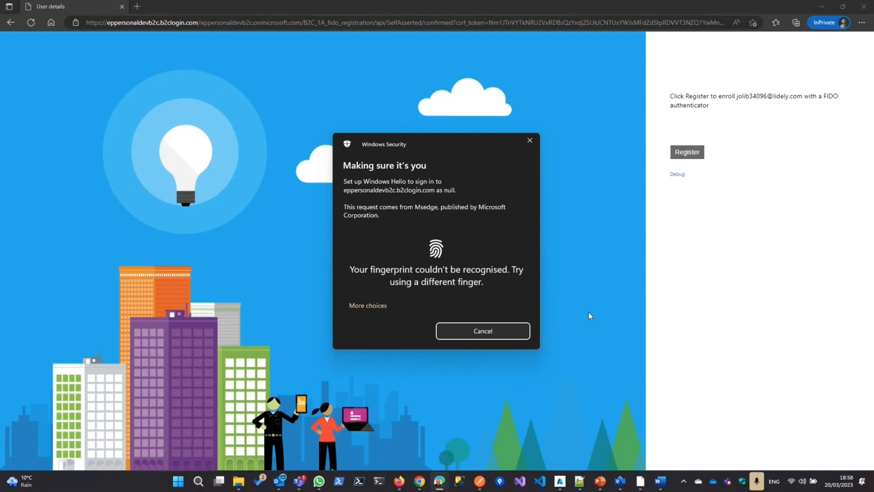
click(482, 330)
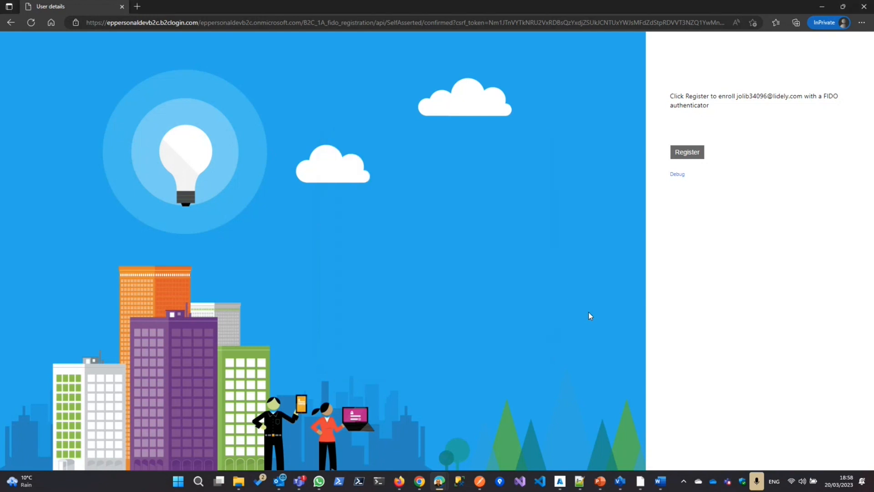
Step: Inspect the jwt.ms token's idp and fido_publicKey claims, then open the FIDO sign-in page
click(686, 152)
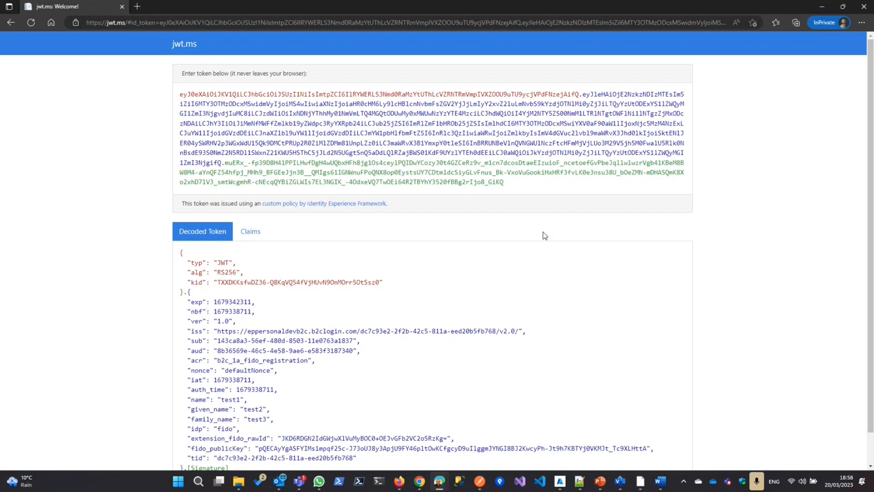
scroll(down, 3)
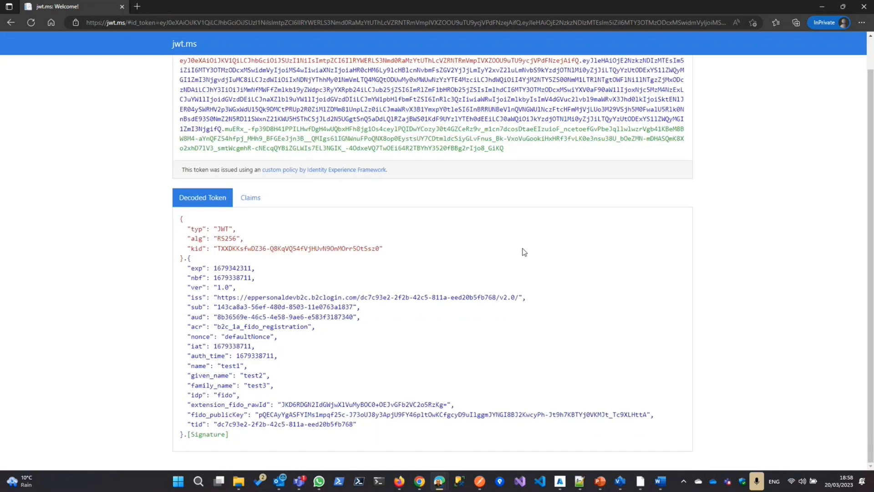
mouse_move(559, 258)
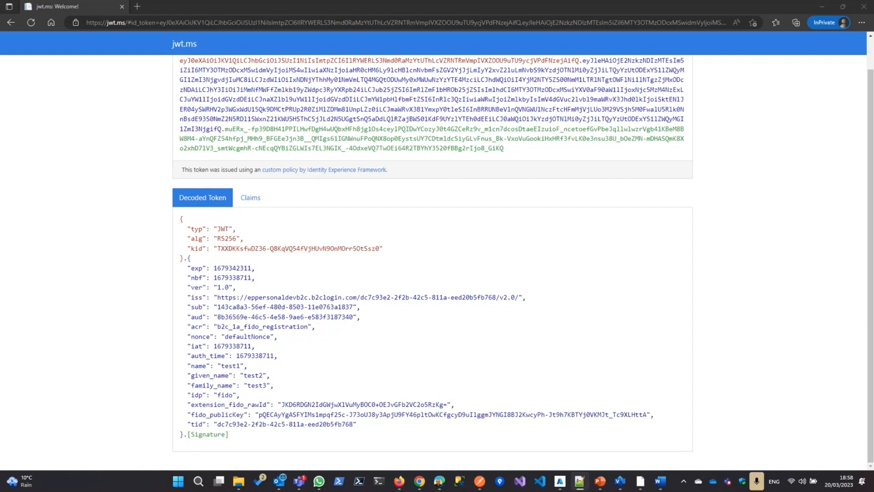
click(391, 23)
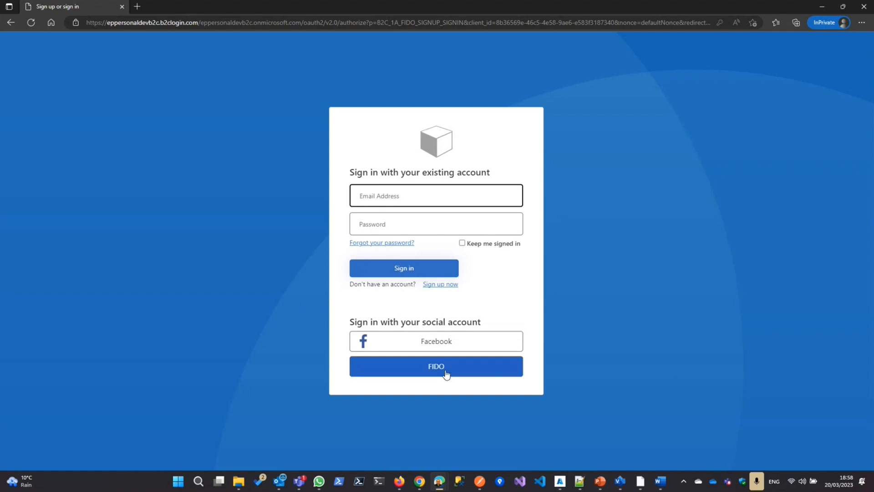
click(436, 196)
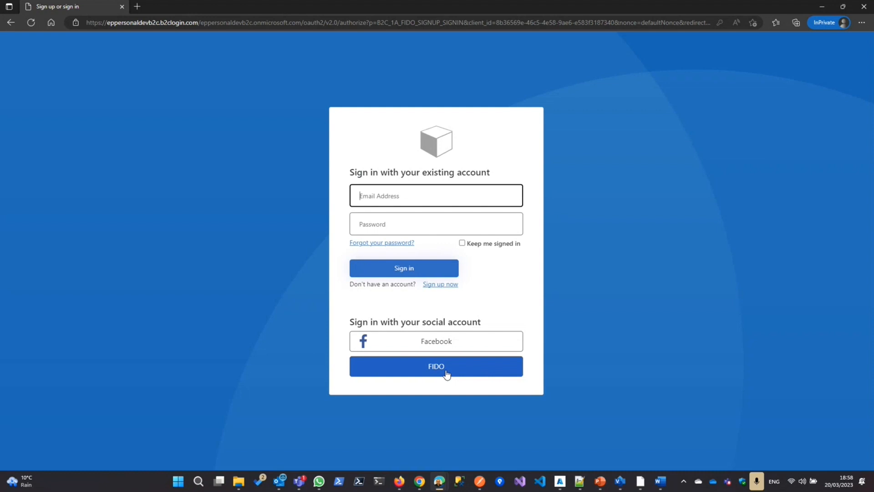
click(436, 366)
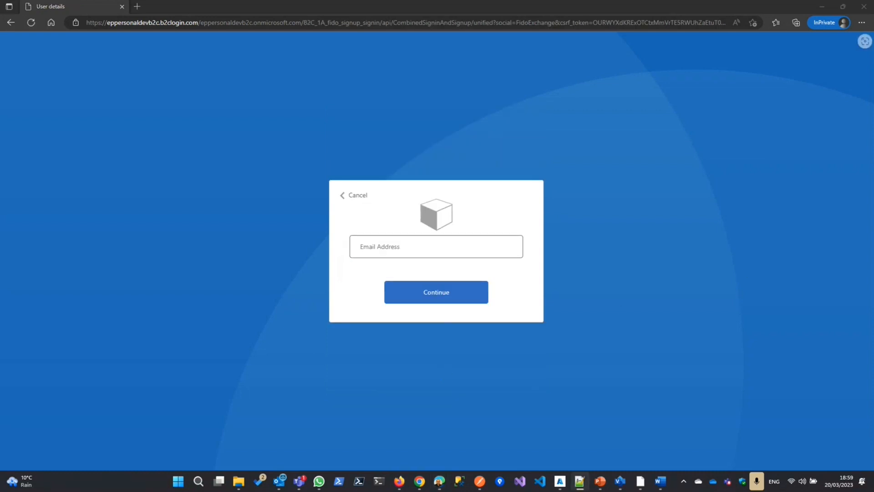
mouse_move(480, 179)
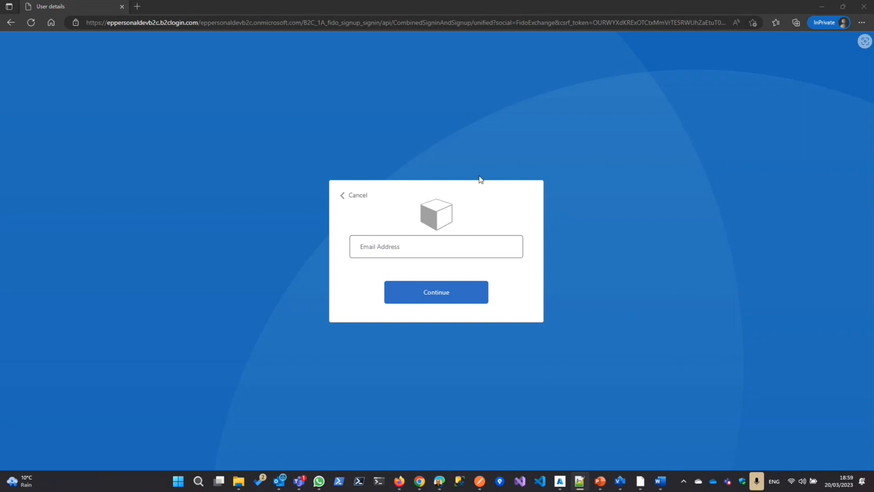
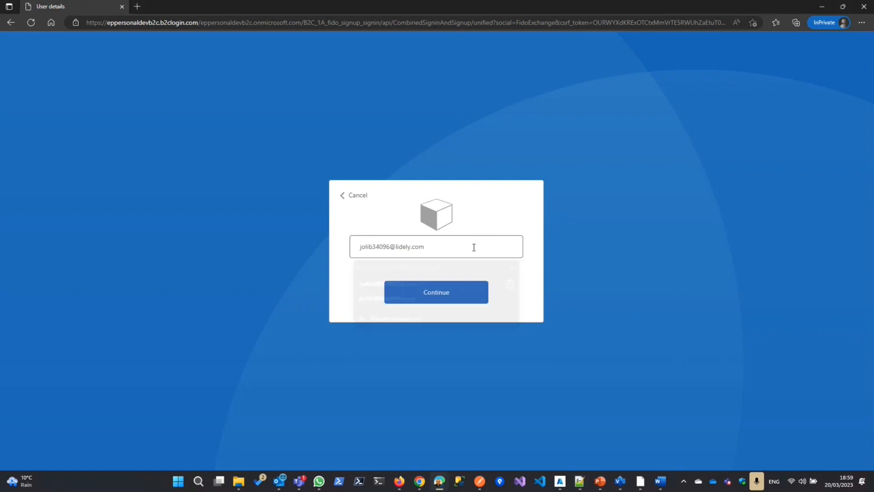
click(435, 292)
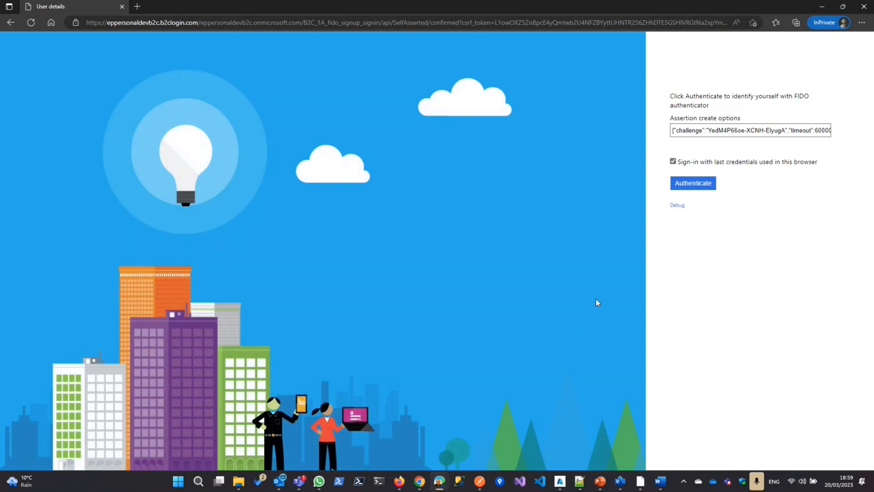
mouse_move(778, 261)
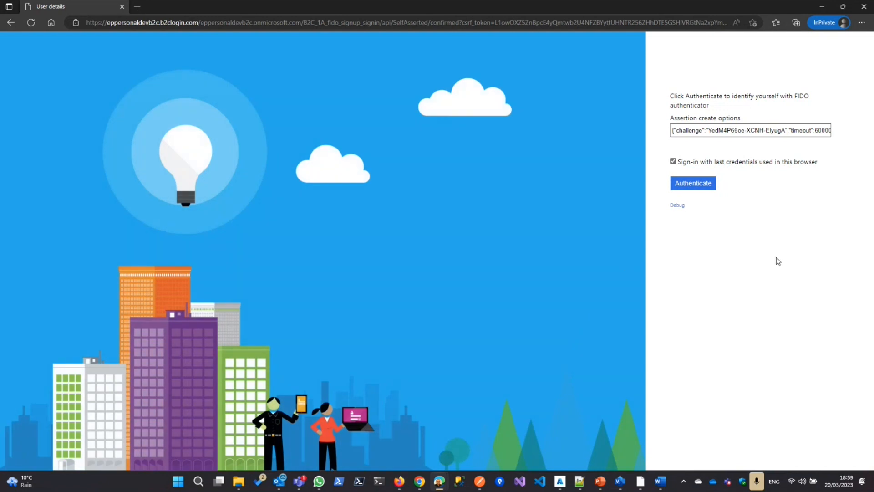
mouse_move(771, 258)
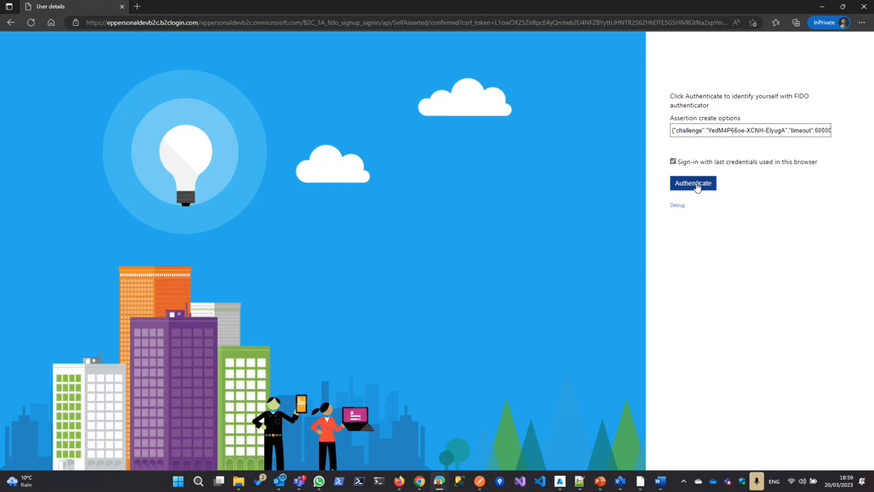
Step: Authenticate with the Windows Hello fingerprint so jwt.ms shows the FIDO-issued token
click(692, 183)
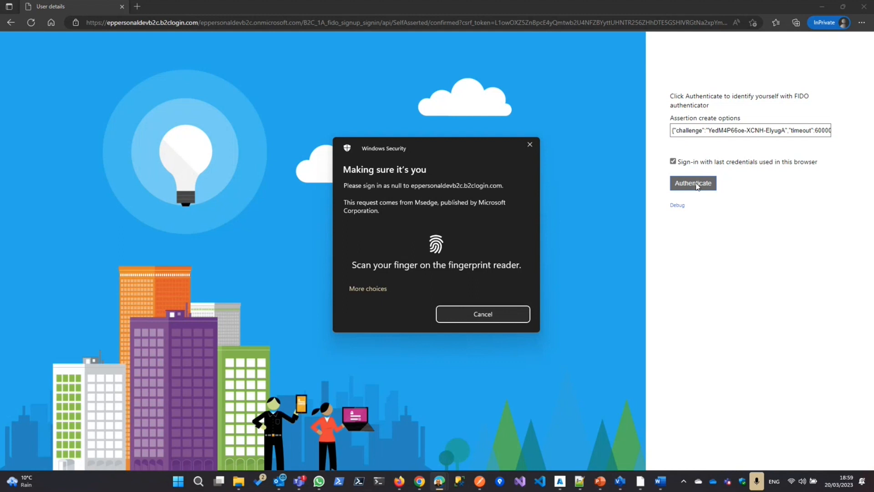
click(482, 314)
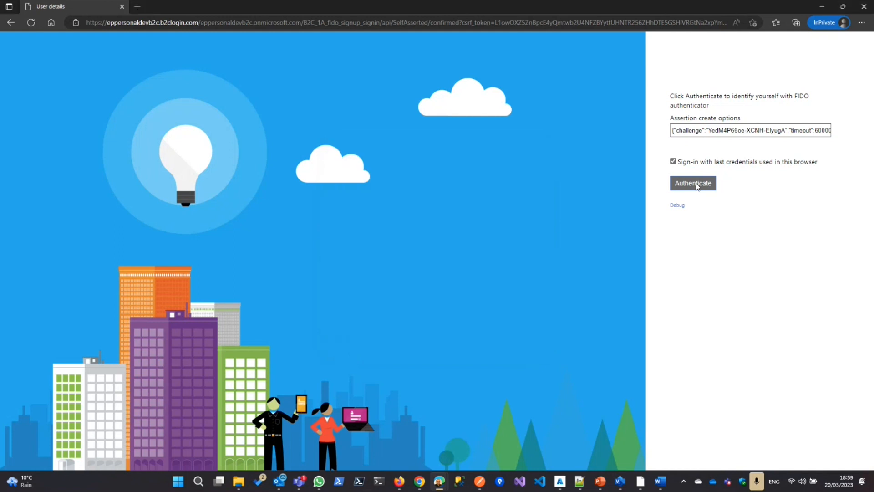
click(693, 183)
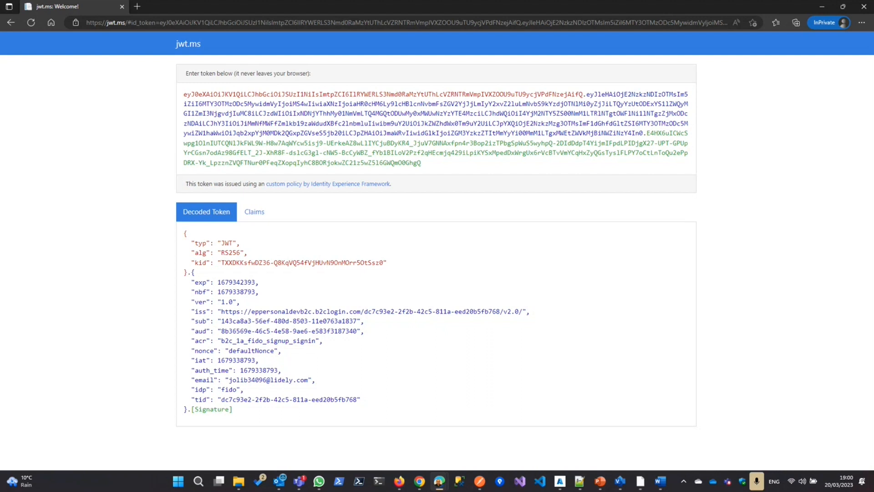
mouse_move(634, 240)
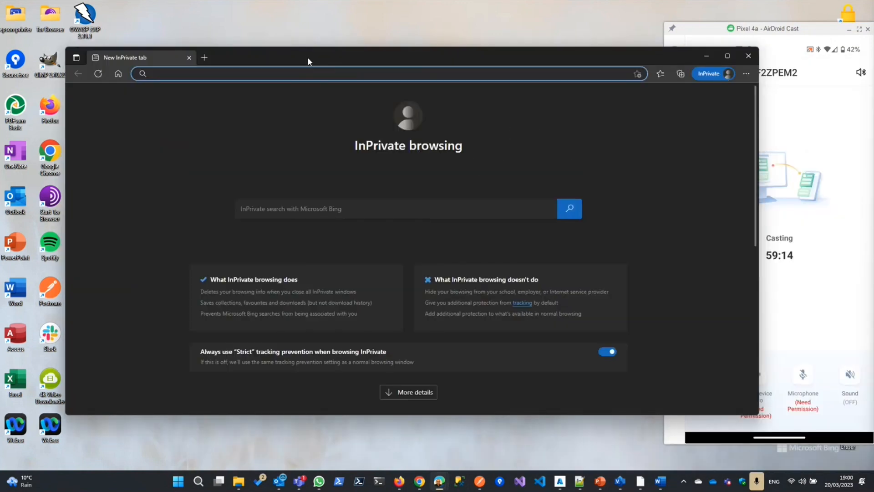
Step: Sign in with the saved test account and submit a Cross-platform authenticator type
click(727, 56)
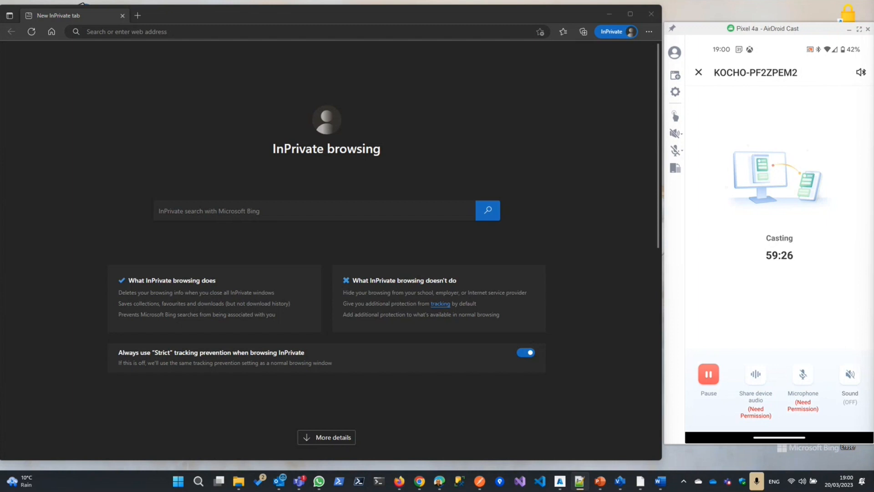
mouse_move(242, 115)
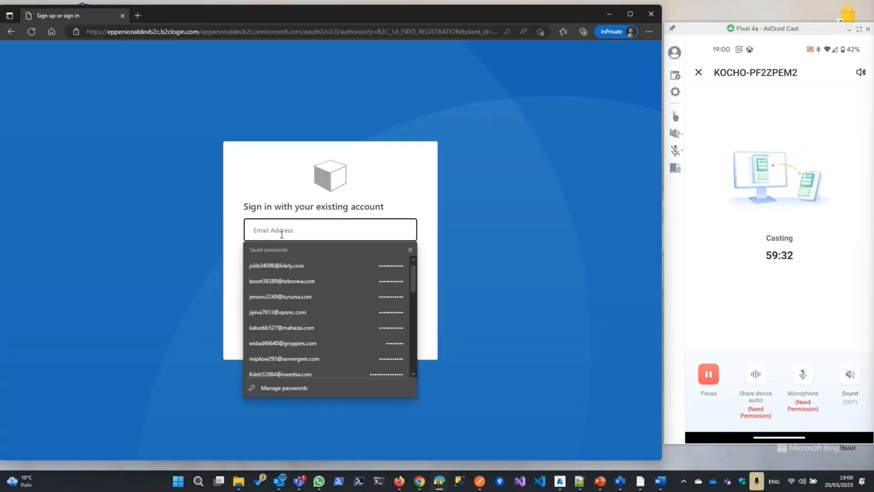
click(276, 265)
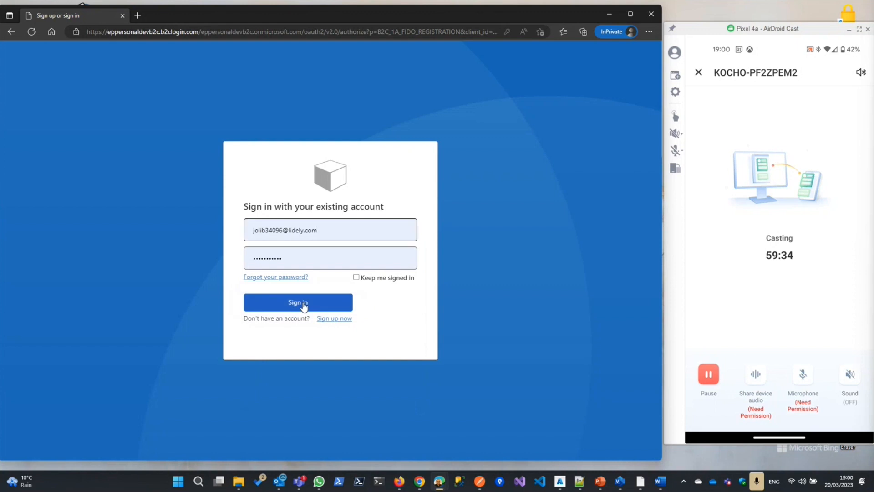
click(297, 303)
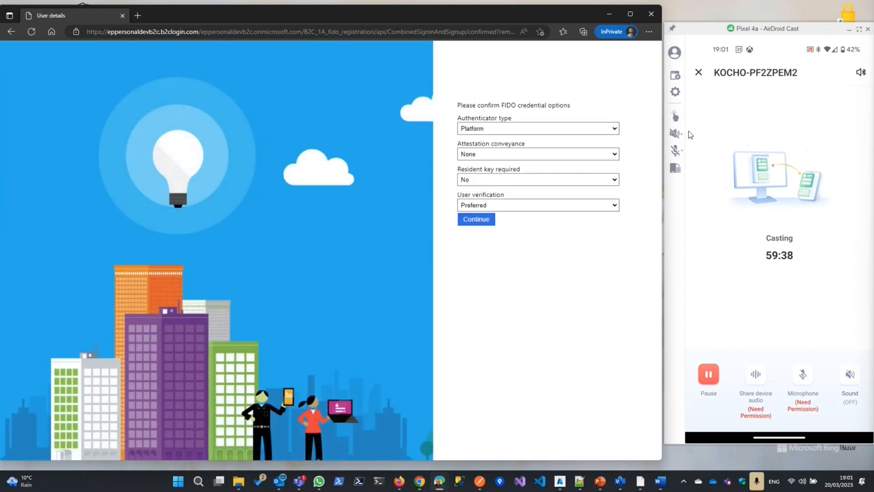
click(536, 129)
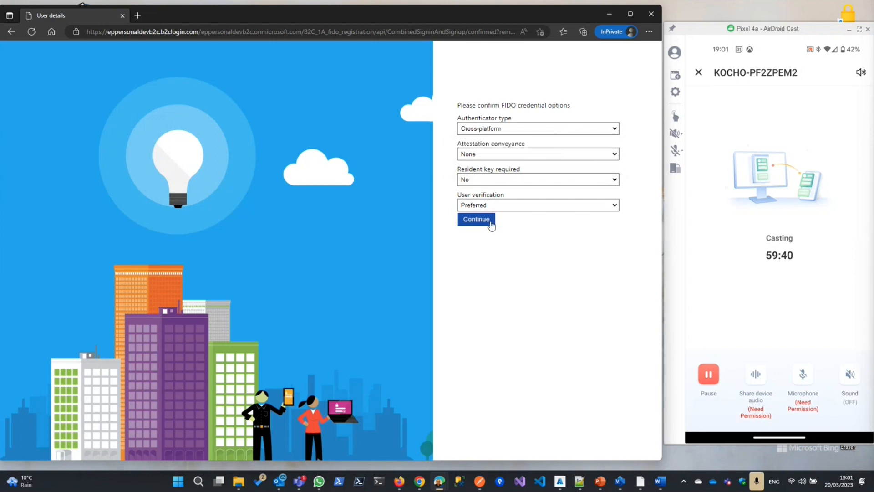
click(475, 219)
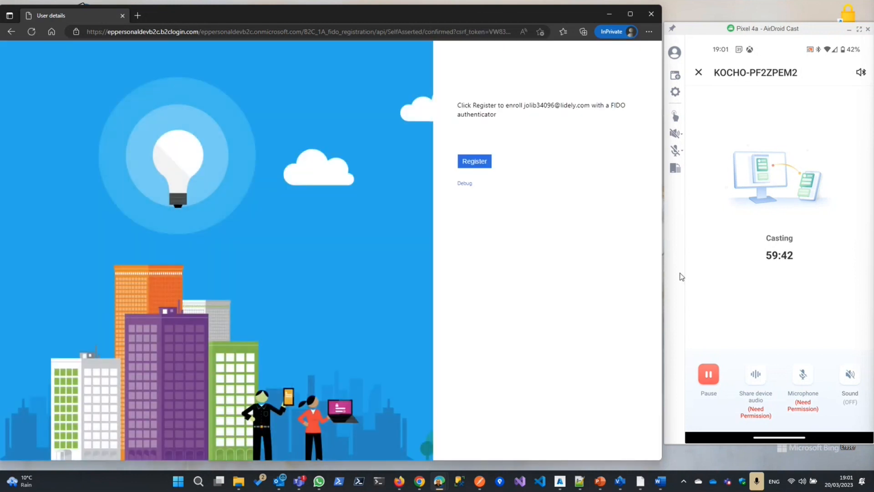
Step: Register a passkey on a different device via QR code, allowing the Pixel 4a to connect
click(473, 161)
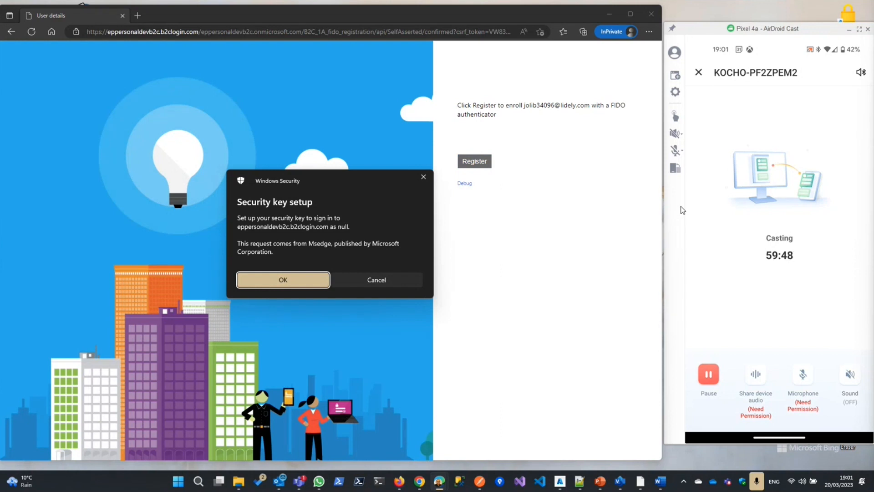
mouse_move(546, 214)
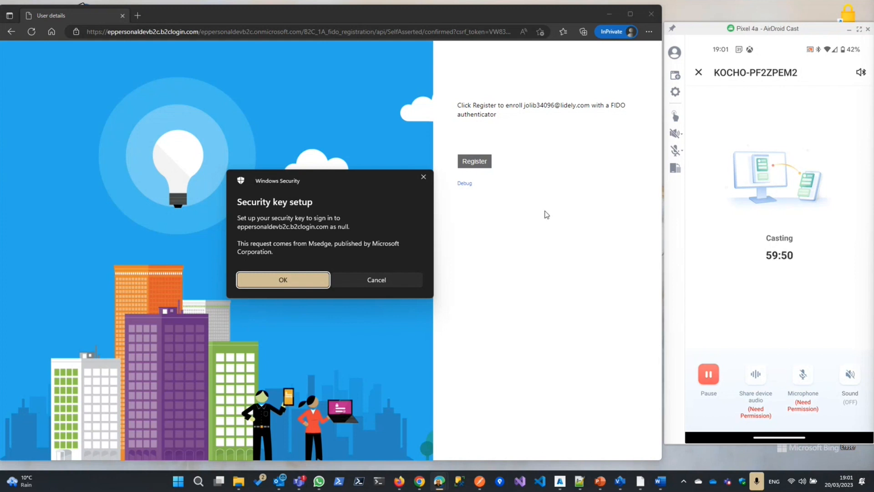
click(282, 279)
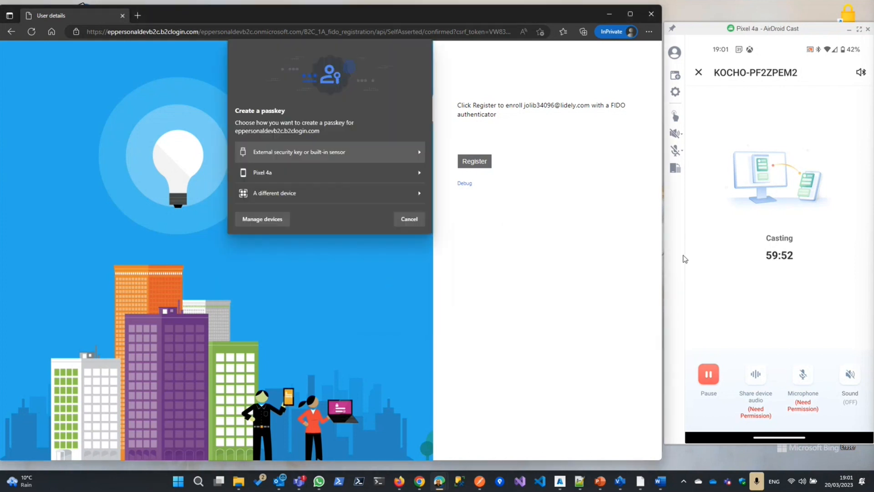
mouse_move(356, 207)
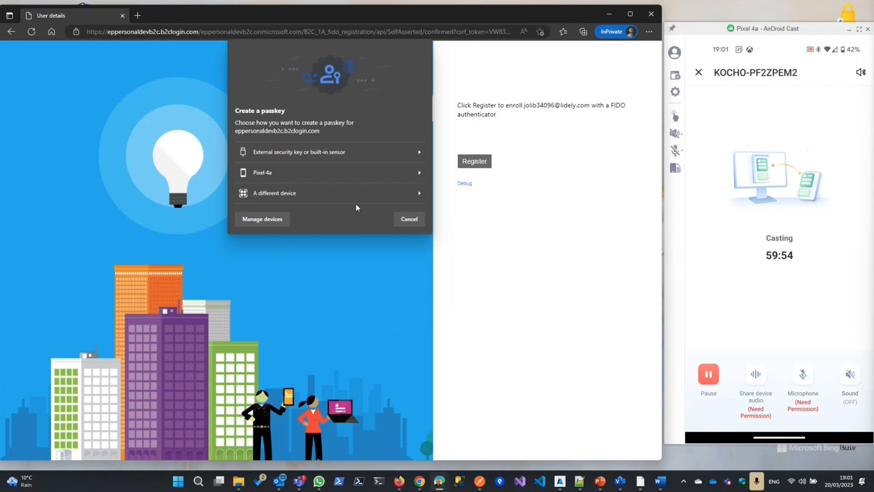
click(274, 193)
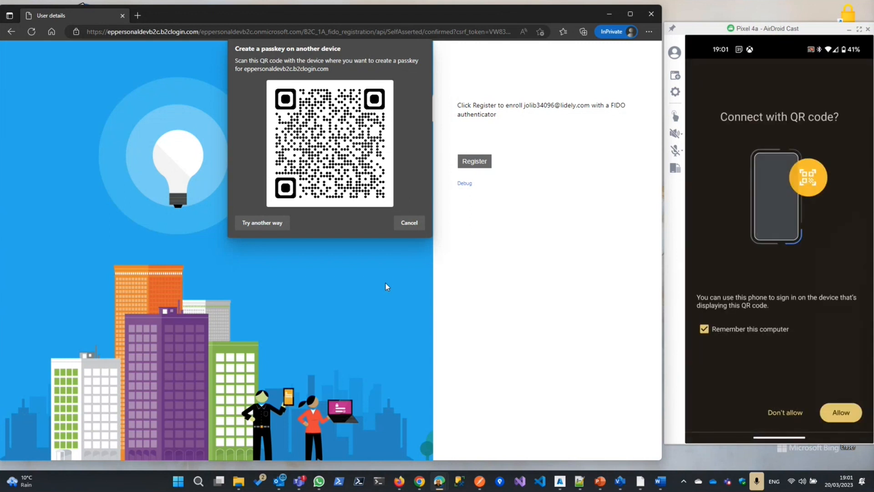
click(839, 413)
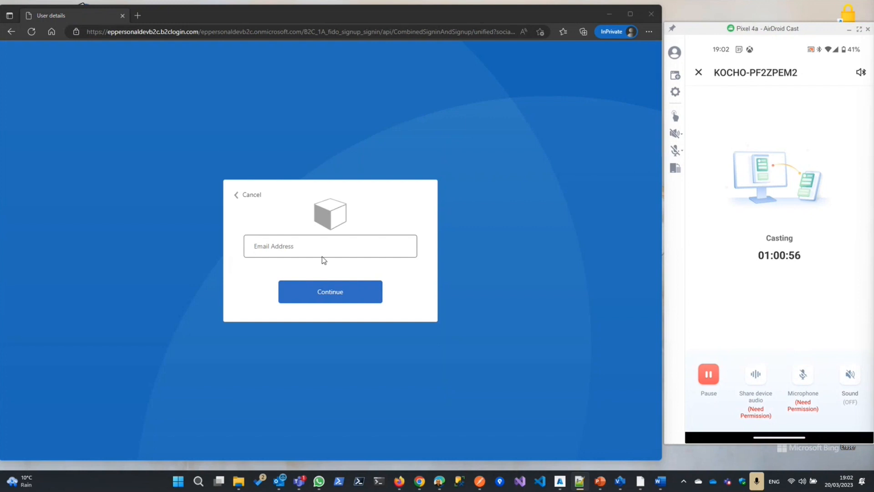
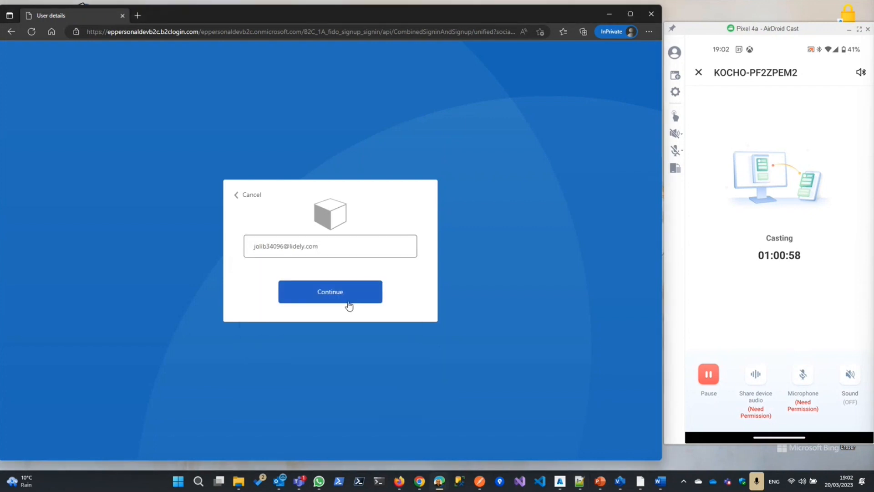
click(329, 291)
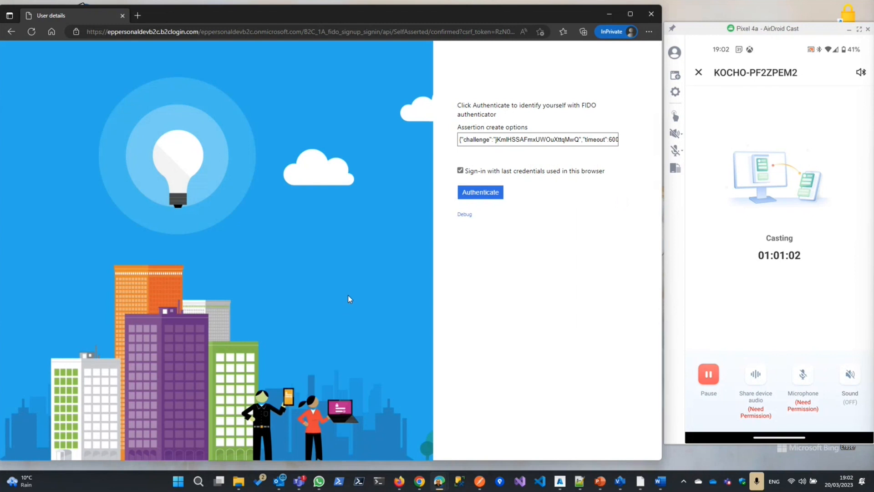
mouse_move(382, 295)
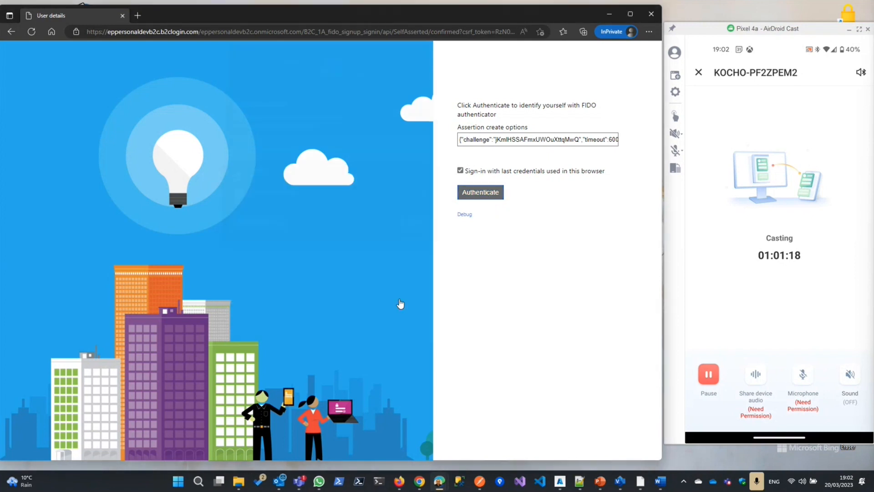
Step: Start FIDO authentication to show the QR code for the phone's passkey
click(479, 192)
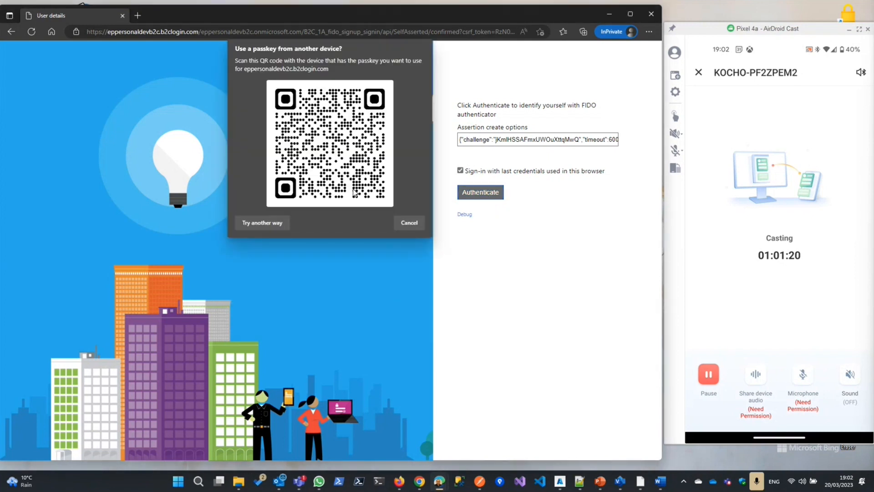